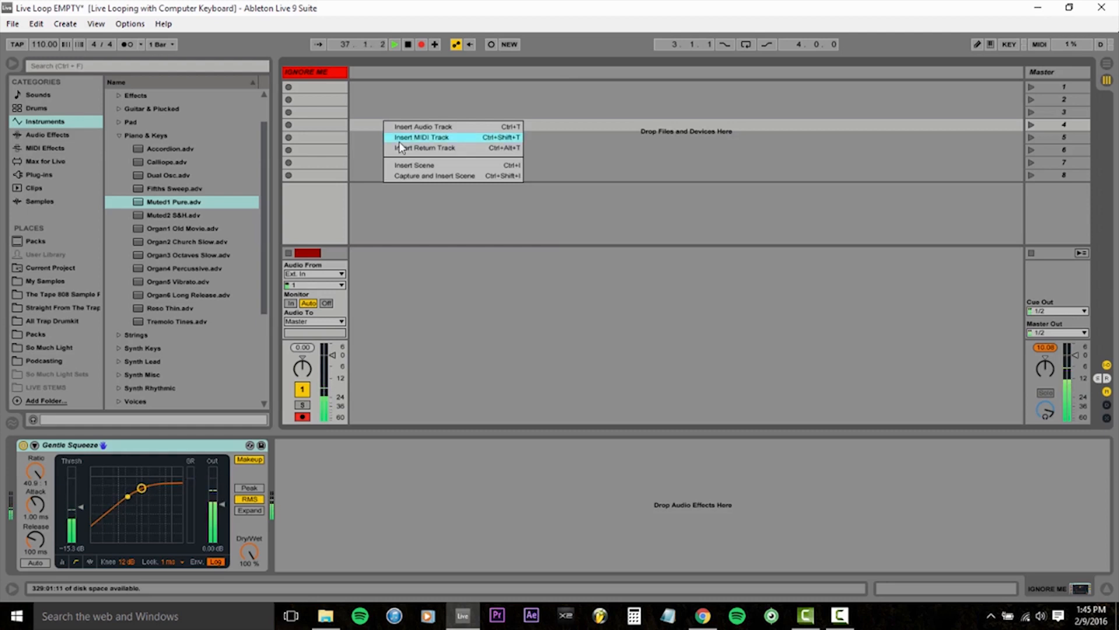
Insert four new MIDI tracks next to the audio track and select the first one.
left_click(428, 138)
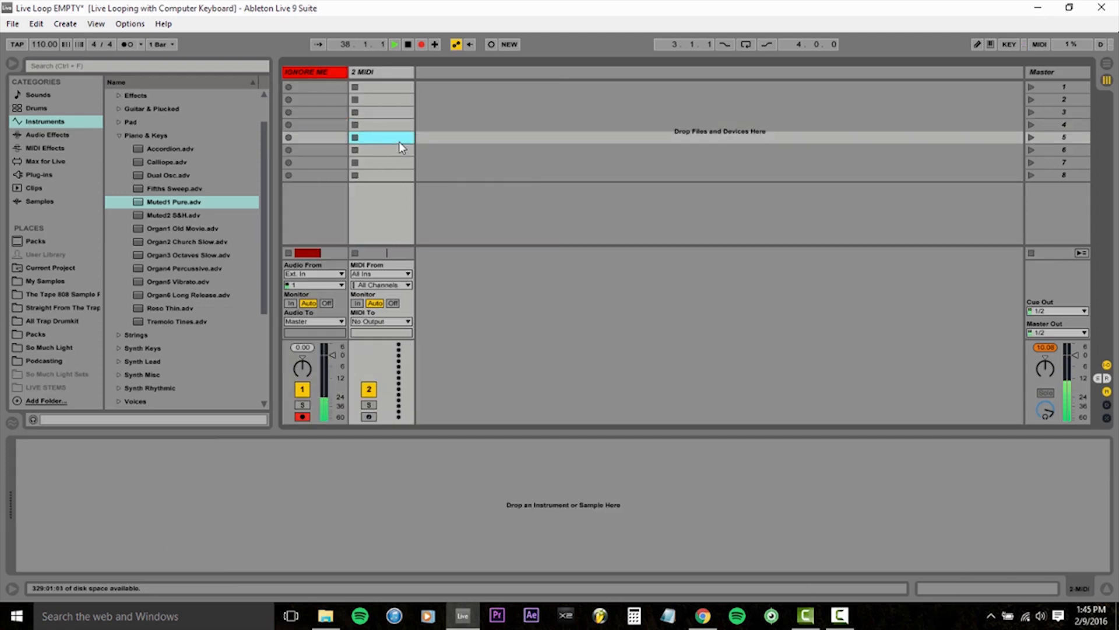
key("ctrl+shift+t")
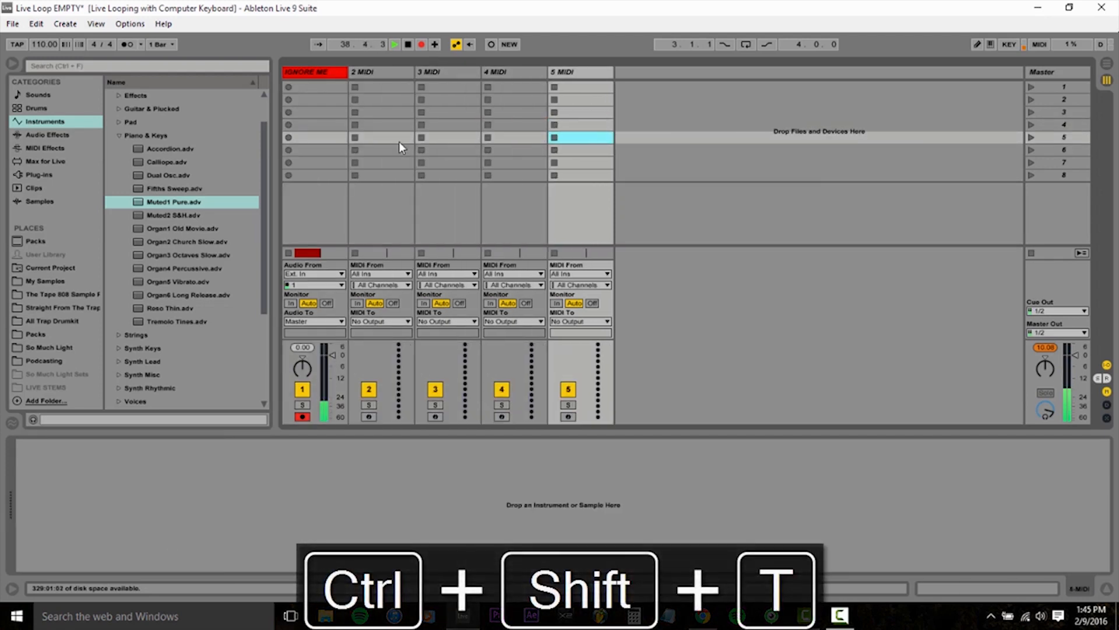
left_click(381, 72)
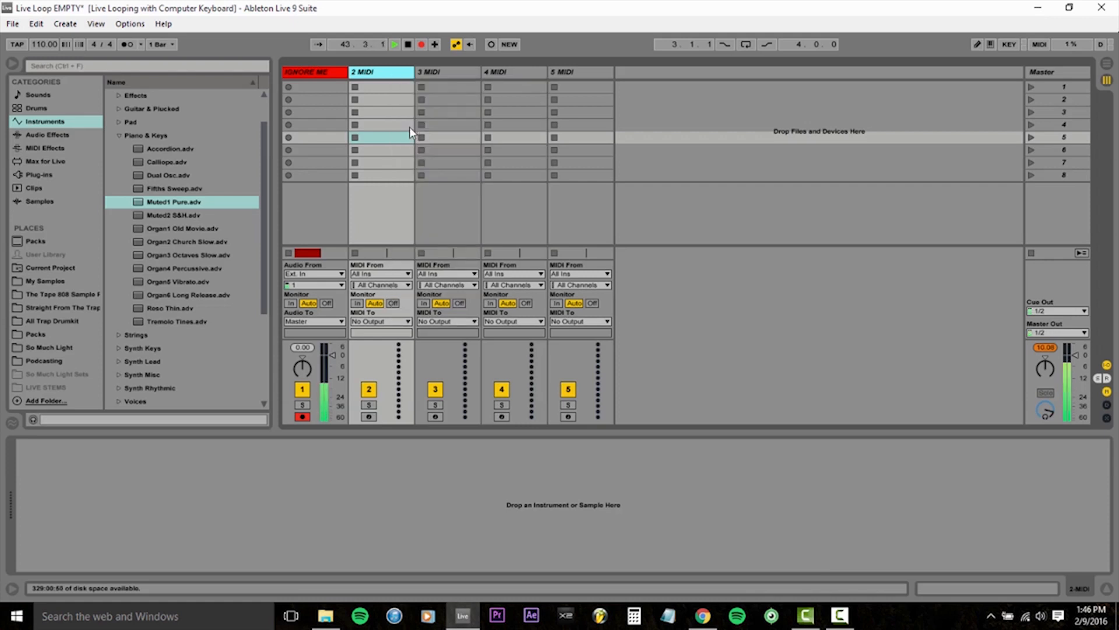
Rename the MIDI tracks Instrument Rack, Drums, Bass and Keys.
key("ctrl+r")
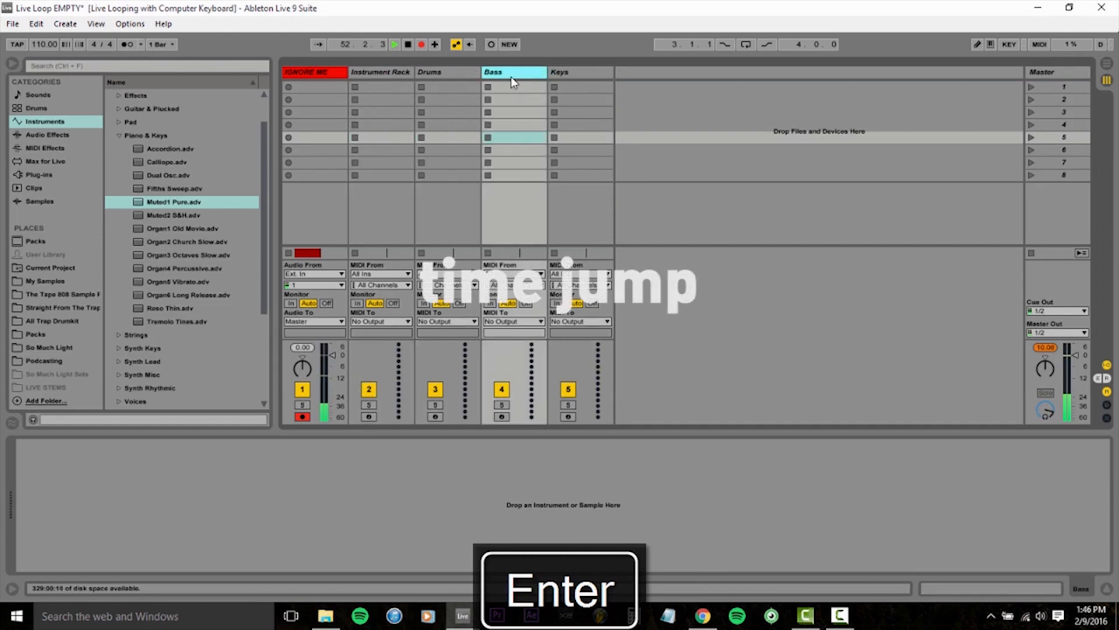
Record-arm the MIDI tracks and give them new colours.
left_click(380, 72)
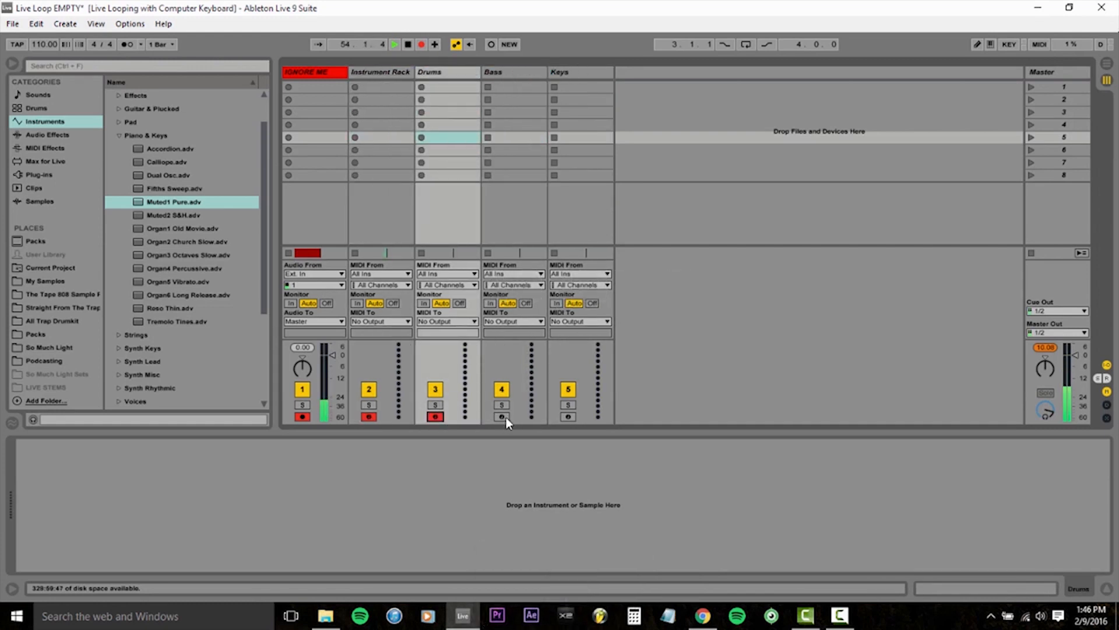
left_click(568, 416)
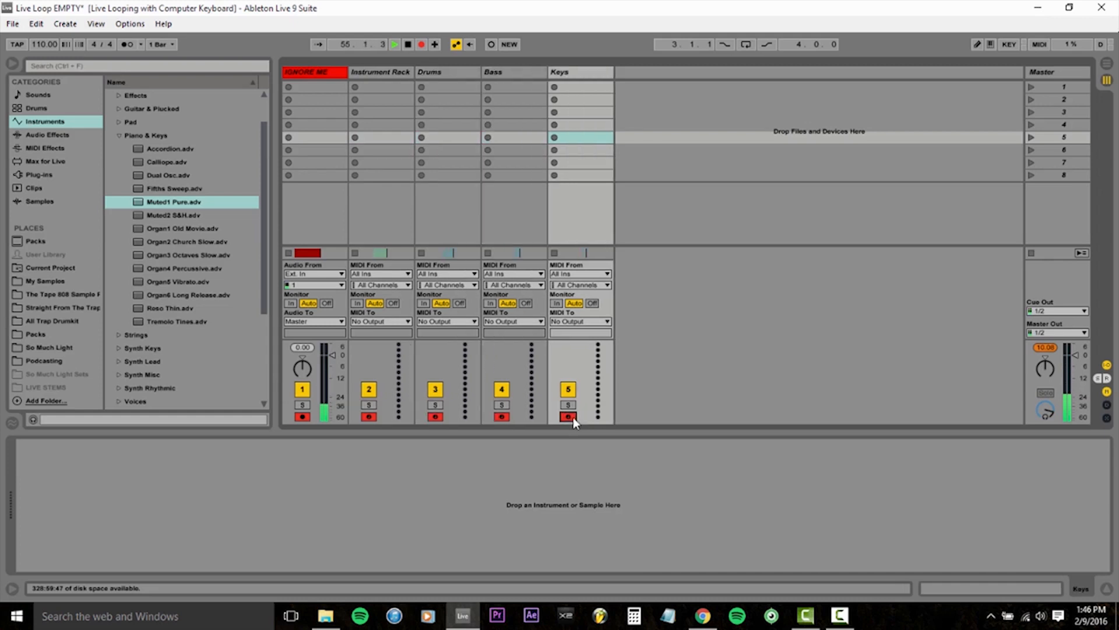
left_click(369, 417)
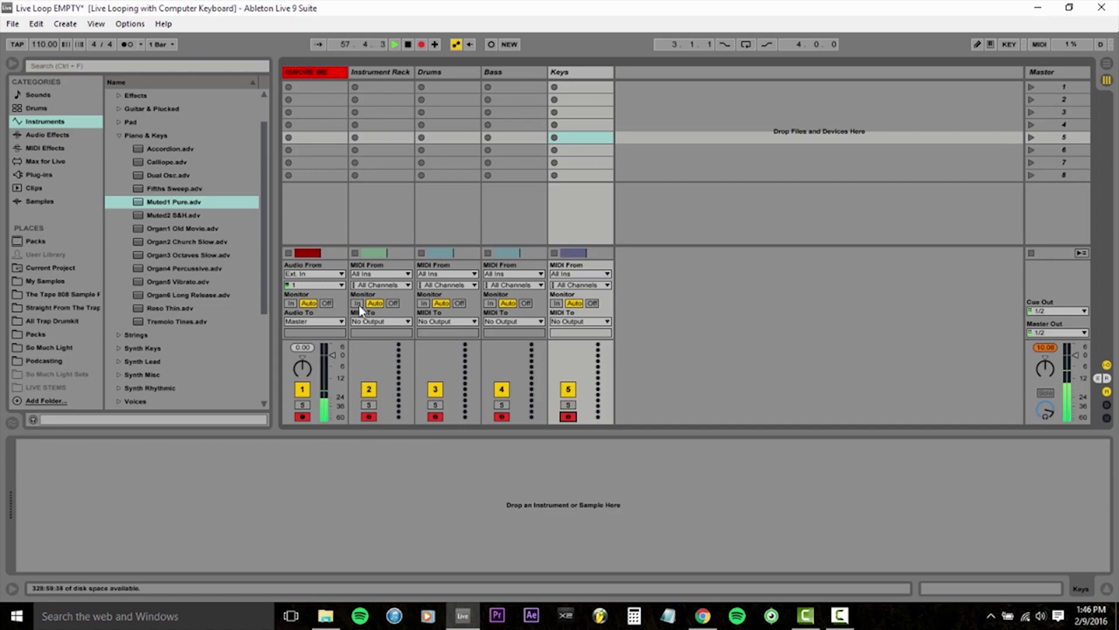
Set monitoring to In on Instrument Rack and Off on Drums, Bass and Keys.
left_click(459, 304)
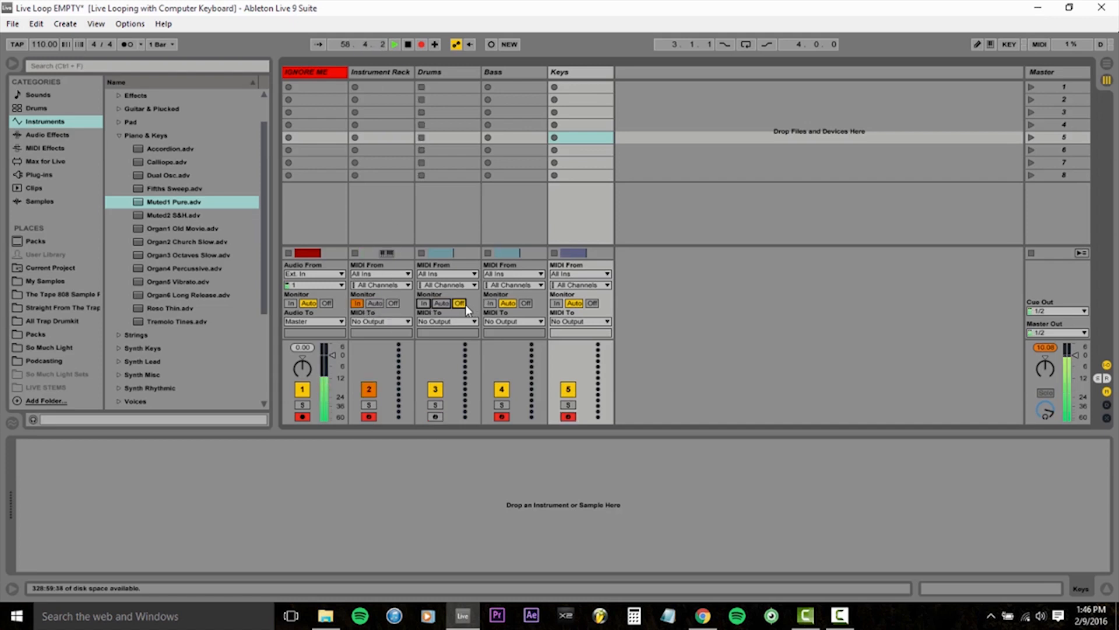
left_click(508, 303)
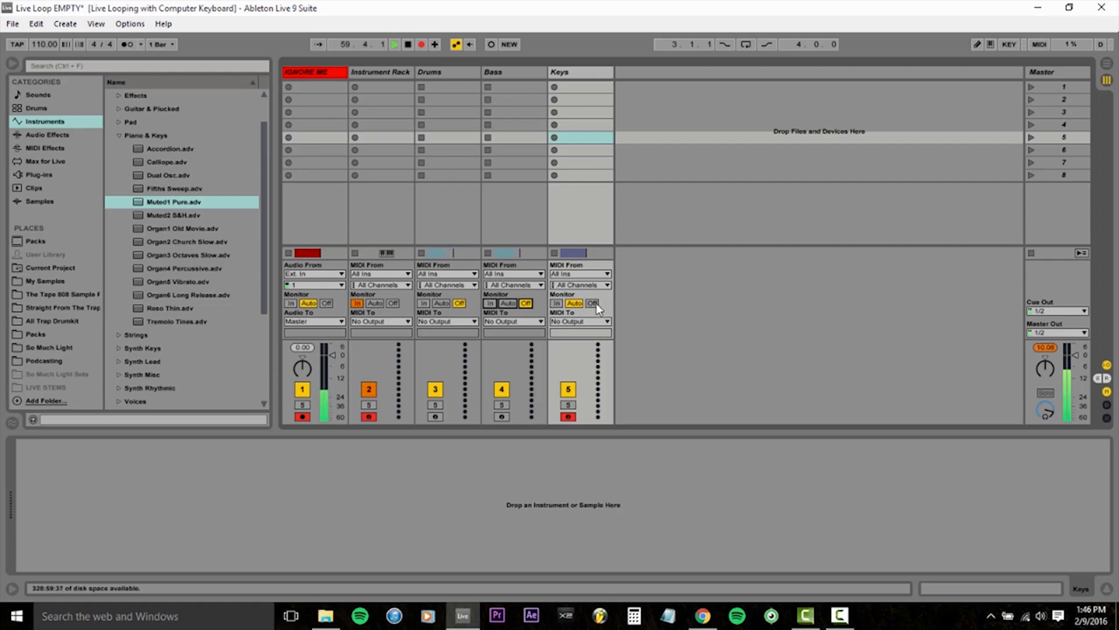
left_click(593, 303)
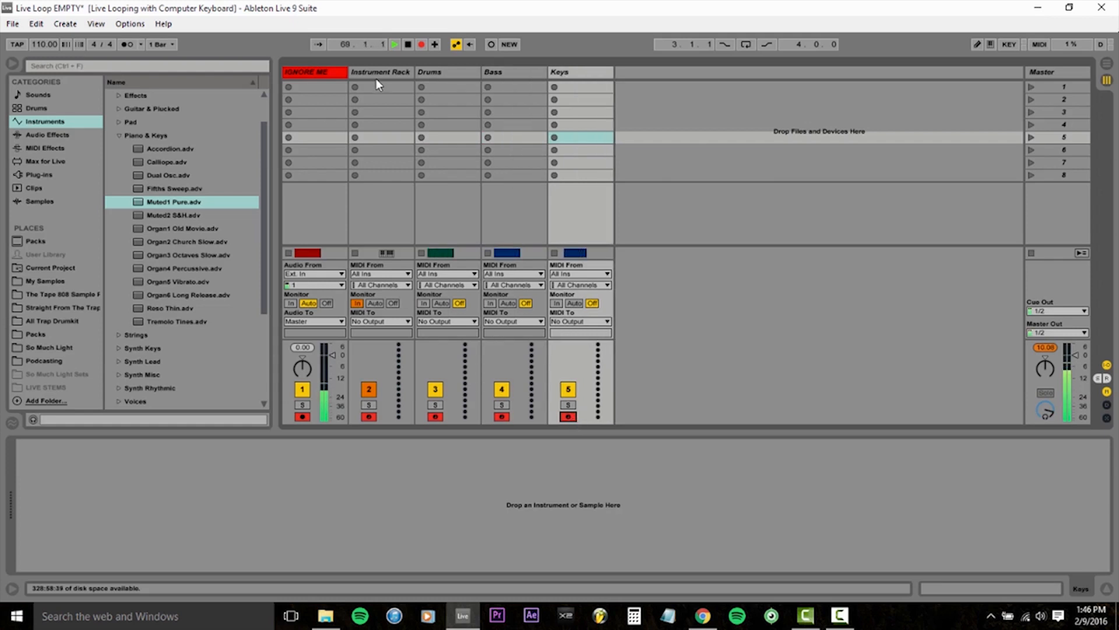
Load an empty Instrument Rack device onto the Instrument Rack track from the browser.
left_click(381, 73)
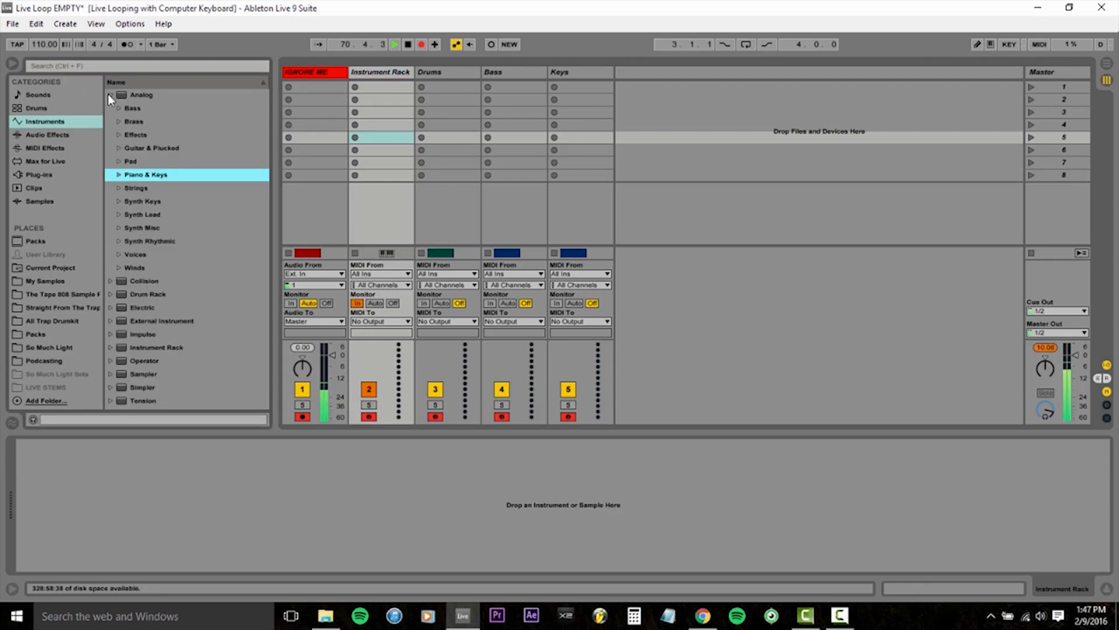
left_click(112, 95)
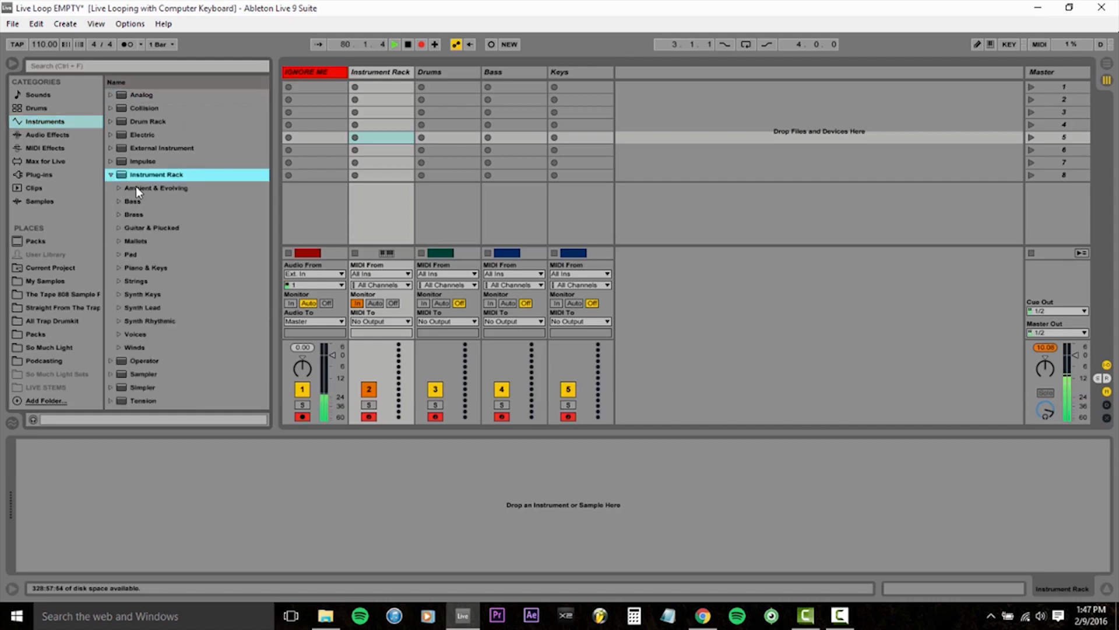
left_click(112, 175)
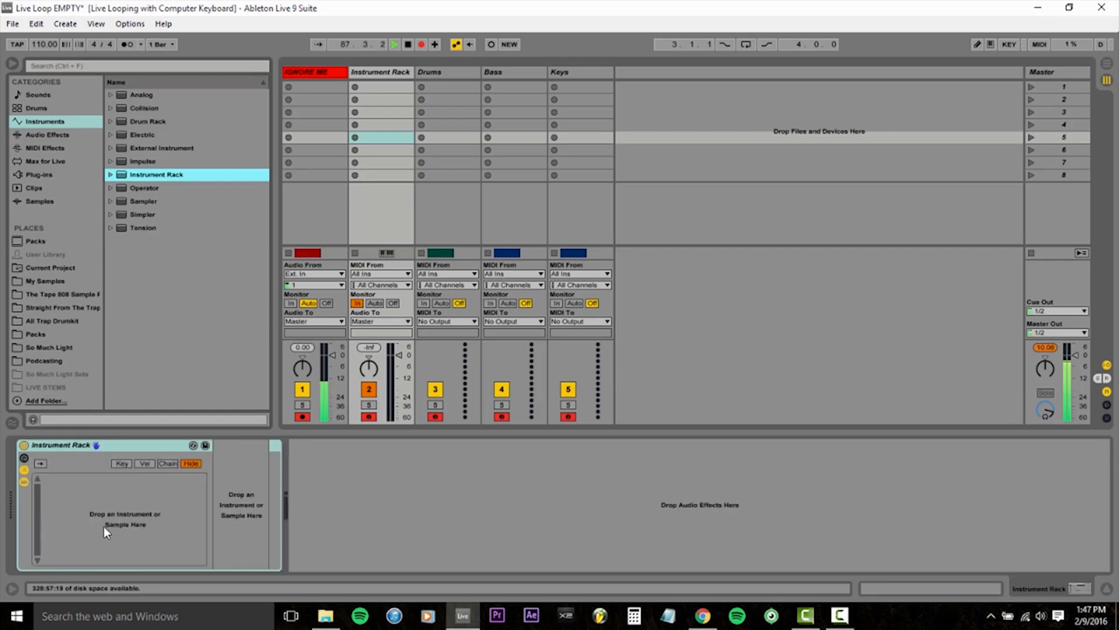
mouse_move(212, 520)
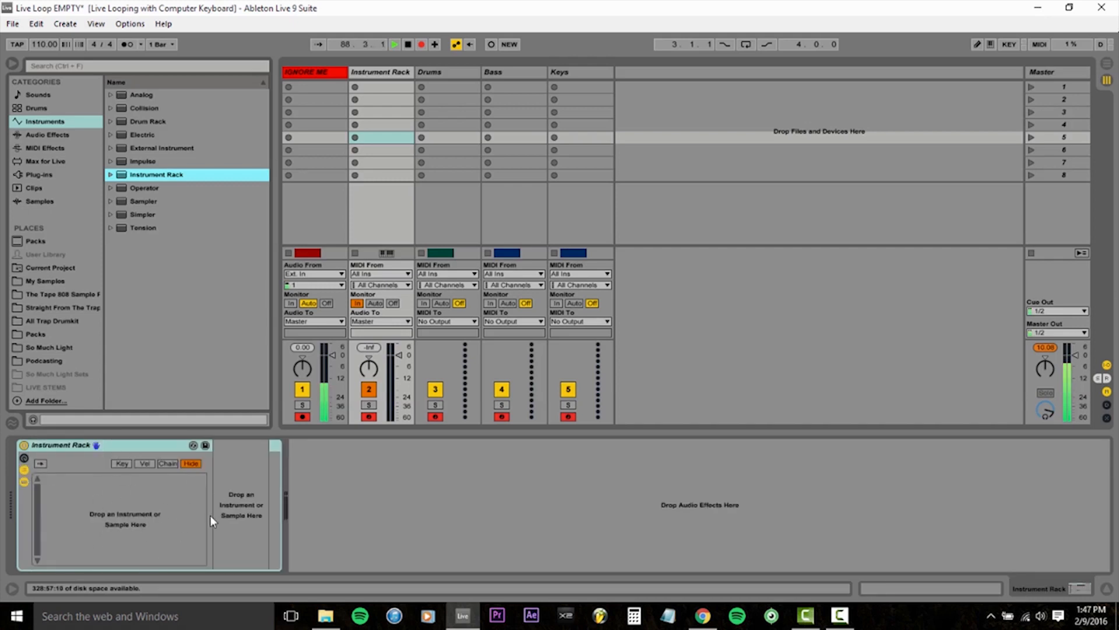
mouse_move(85, 268)
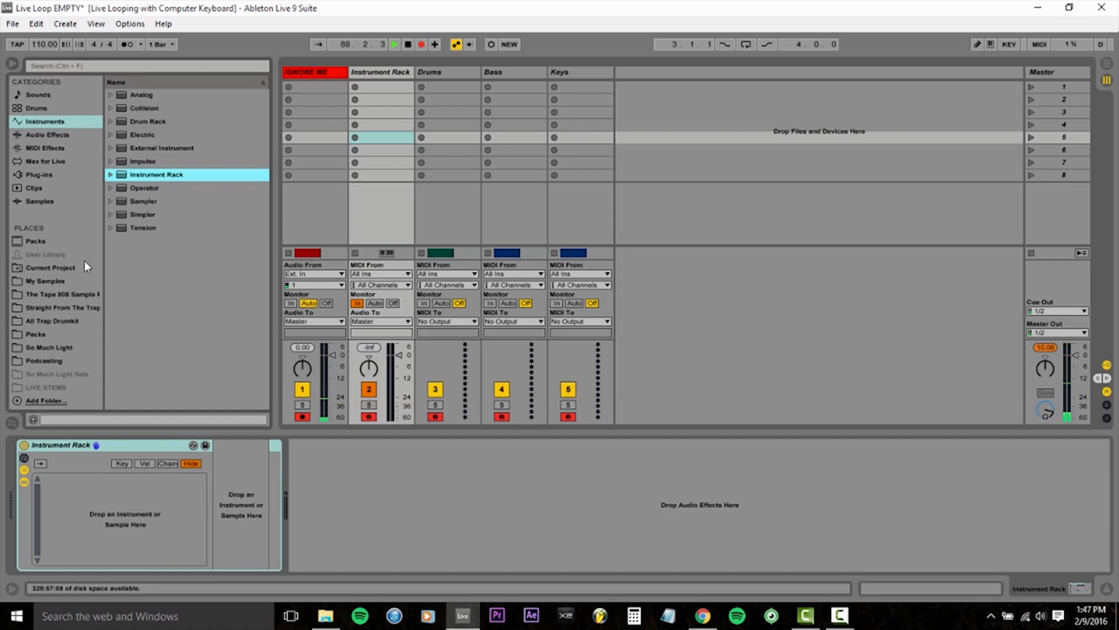
Select the Drums track and look through the available drum kits in the browser.
left_click(445, 72)
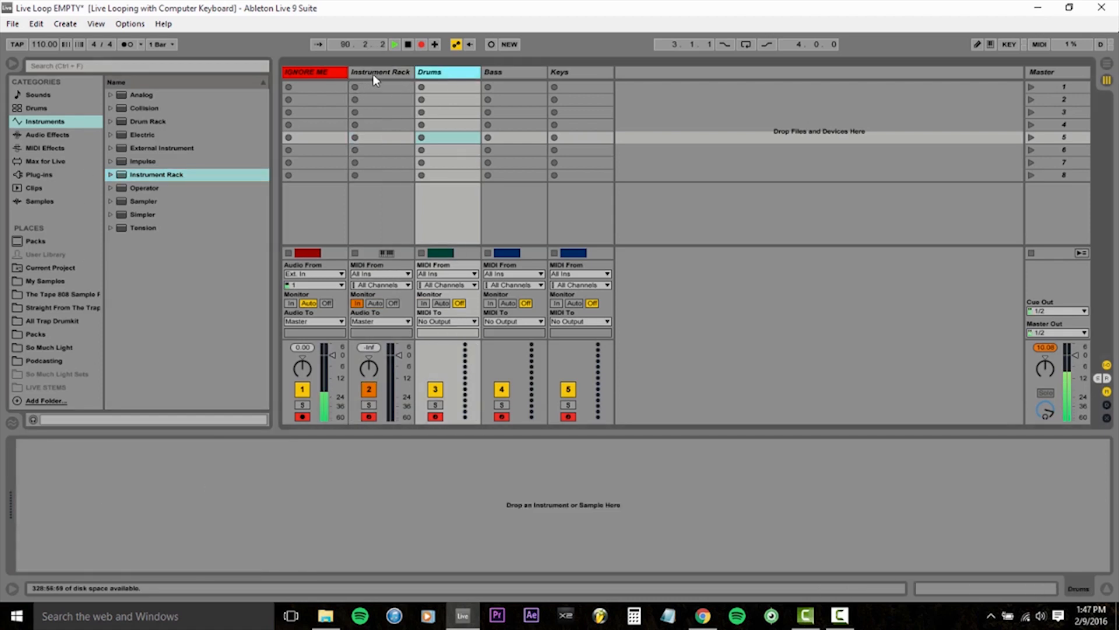
left_click(38, 107)
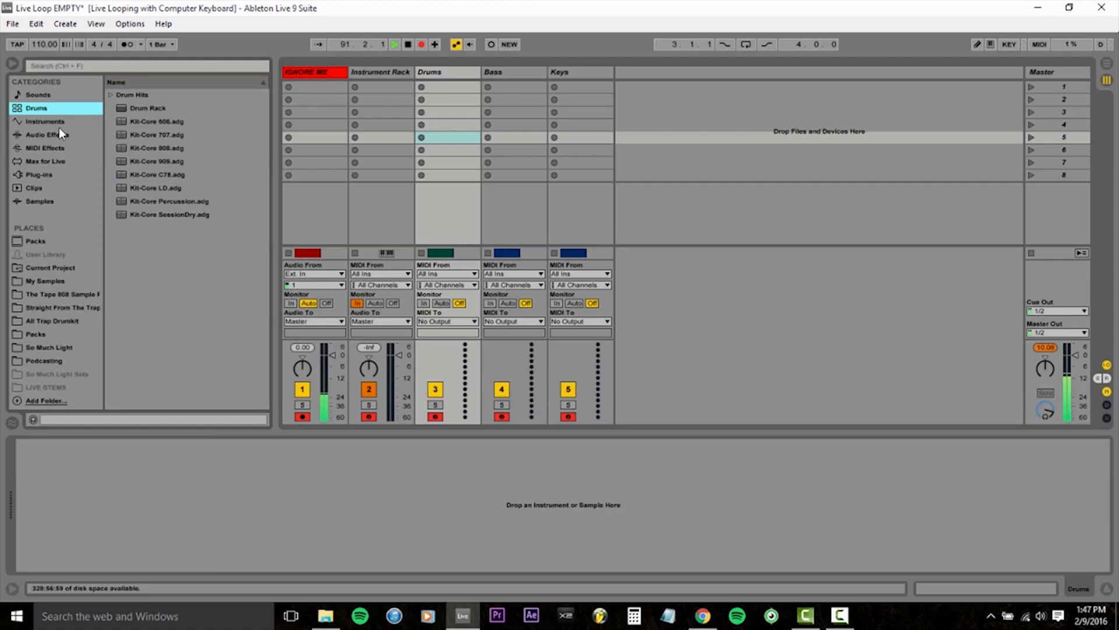
left_click(152, 148)
type("Rubber Bass")
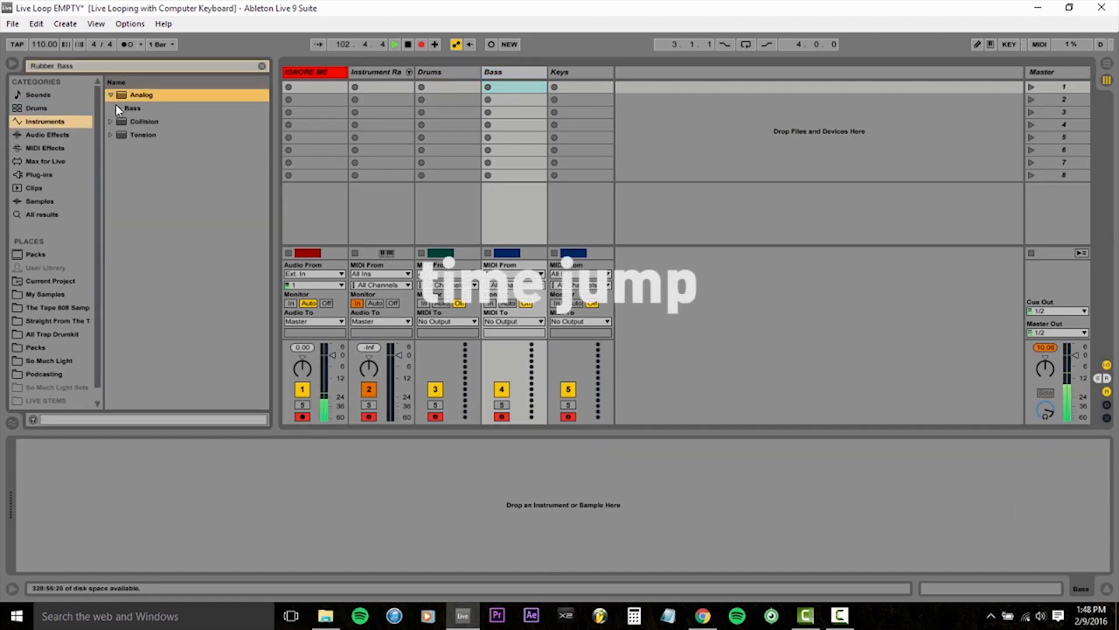
Find and preview the Dual Osc2 Rubber Bass preset under Analog > Bass.
left_click(116, 109)
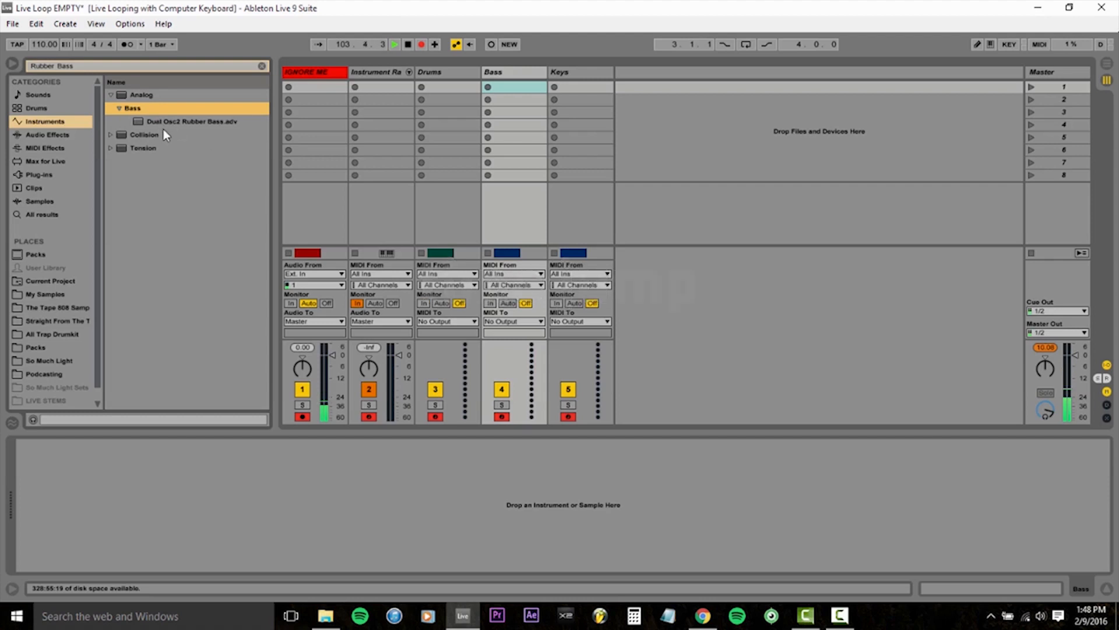
left_click(175, 121)
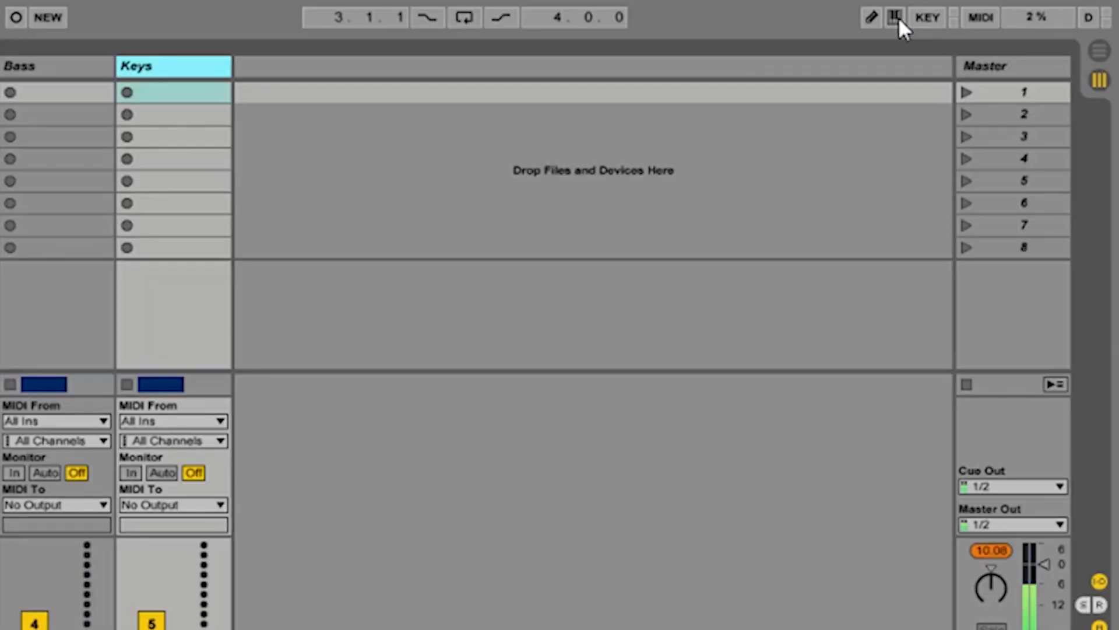
Add Kit-Core 808 and Dual Osc2 Rubber Bass chains to the rack, then browse Piano & Keys presets.
left_click(894, 16)
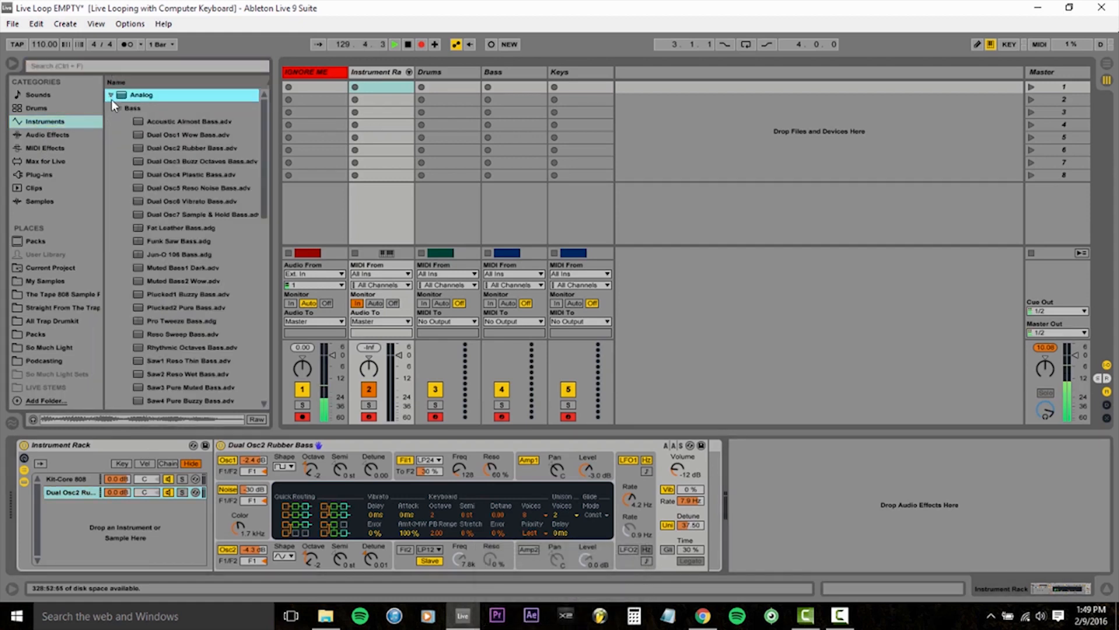
left_click(148, 174)
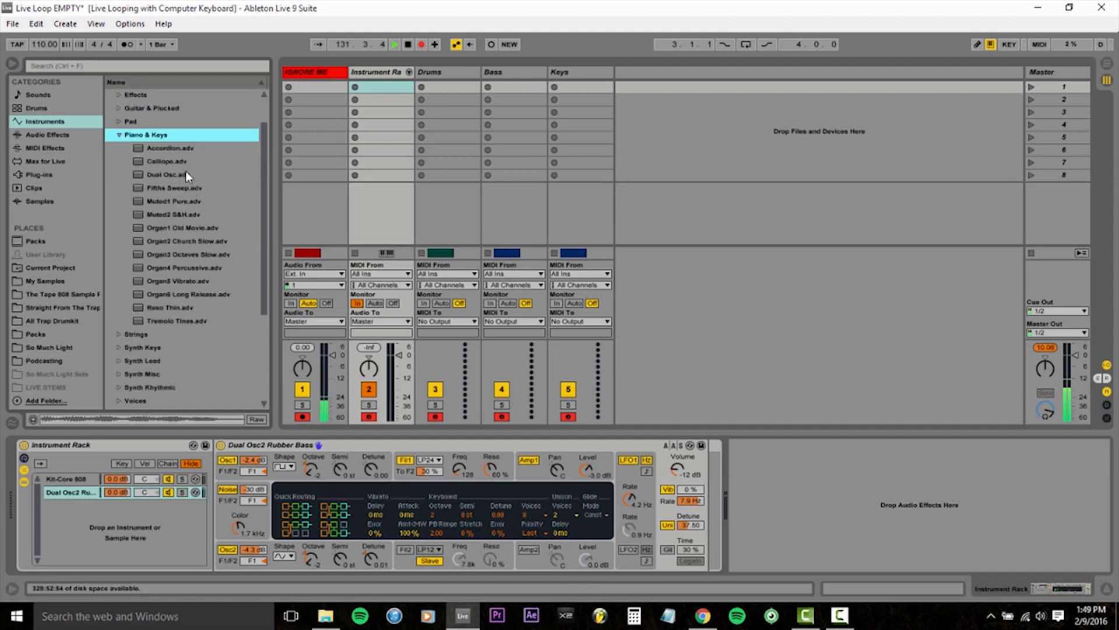
Add a Calliope keys chain and audition Organ1 Old Movie, Organ2 Church Slow and Dual Osc presets on it.
left_click(166, 160)
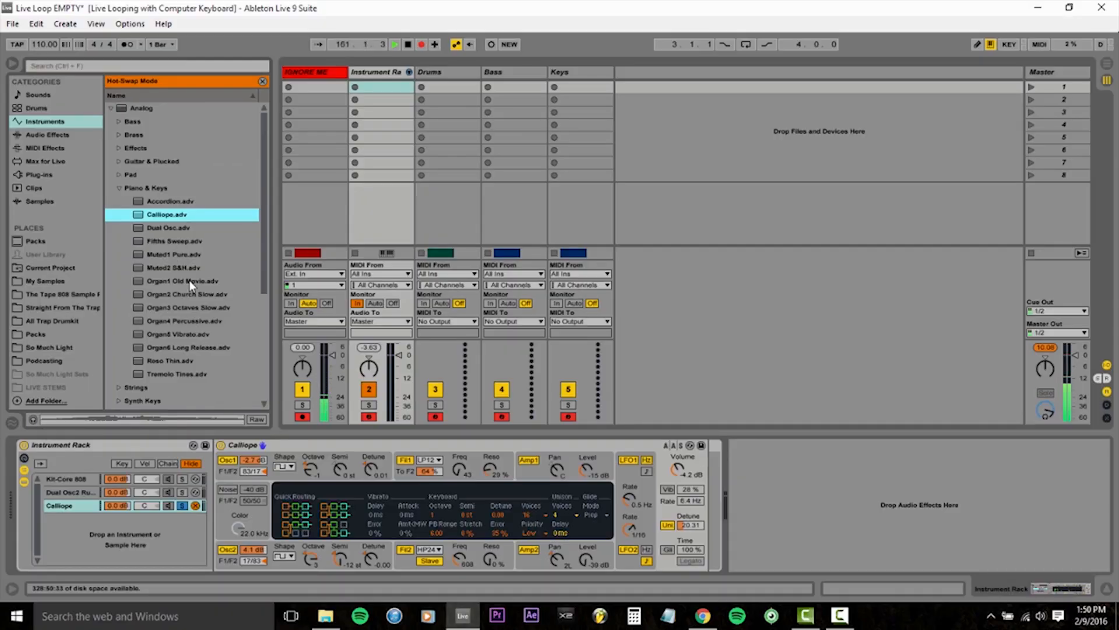
left_click(182, 281)
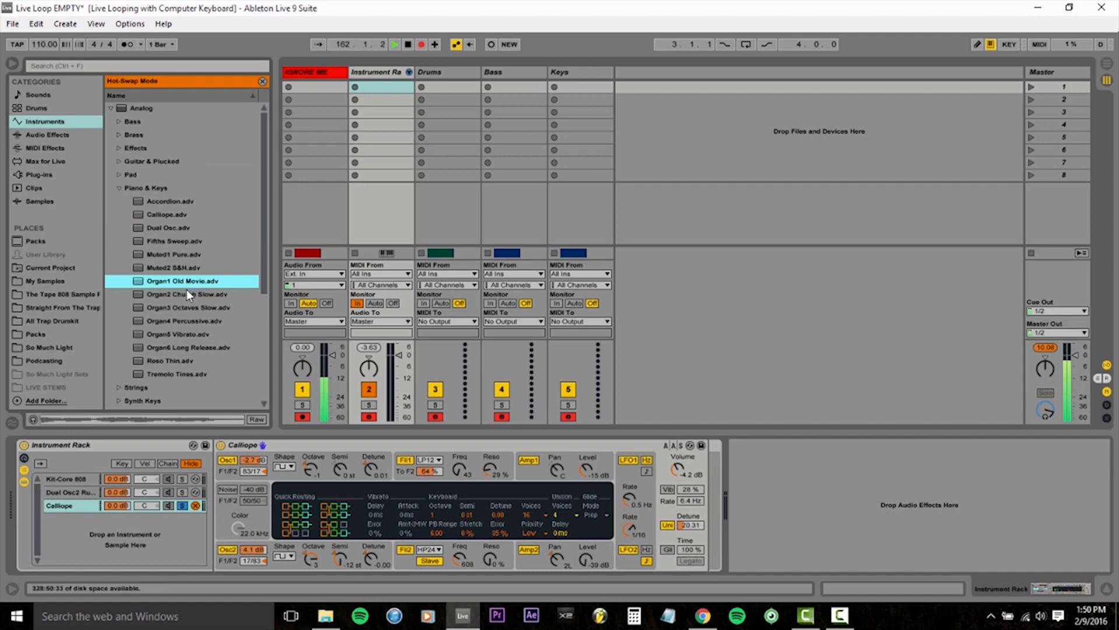
left_click(175, 294)
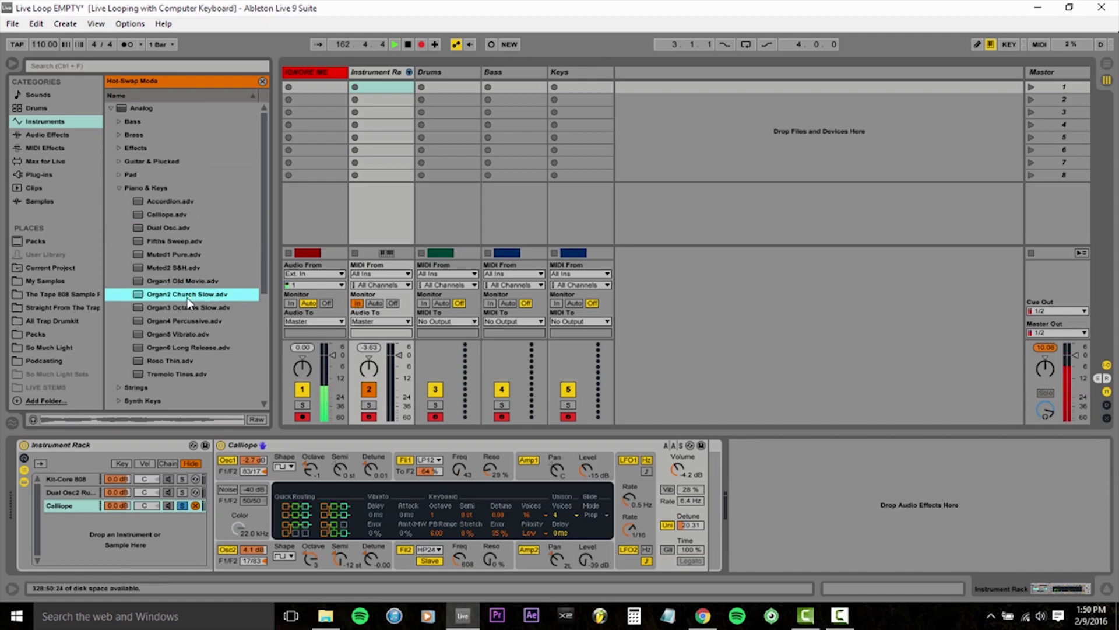
left_click(168, 227)
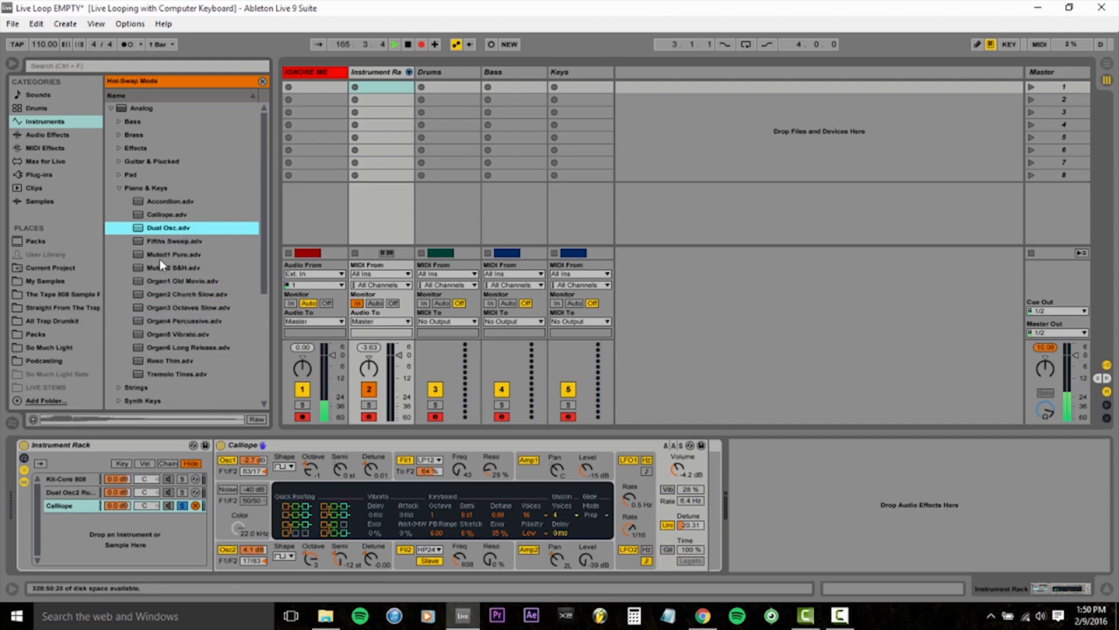
Hot-swap the third rack chain's instrument to Muted1 Pure.
left_click(172, 254)
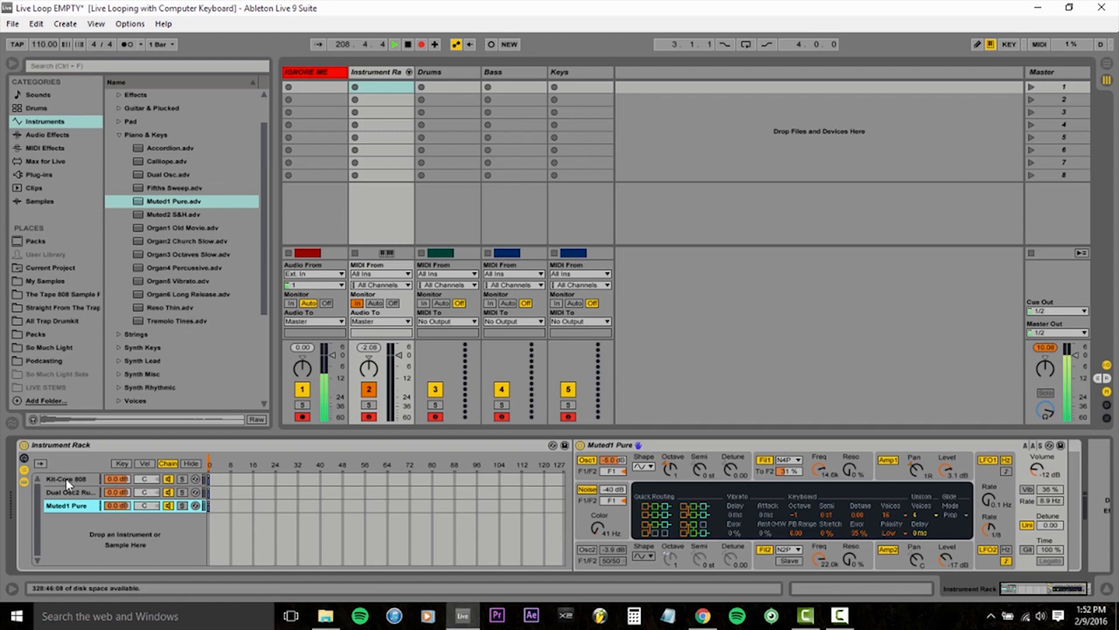
Rename the three rack chains Drums, Bass and Piano.
right_click(65, 478)
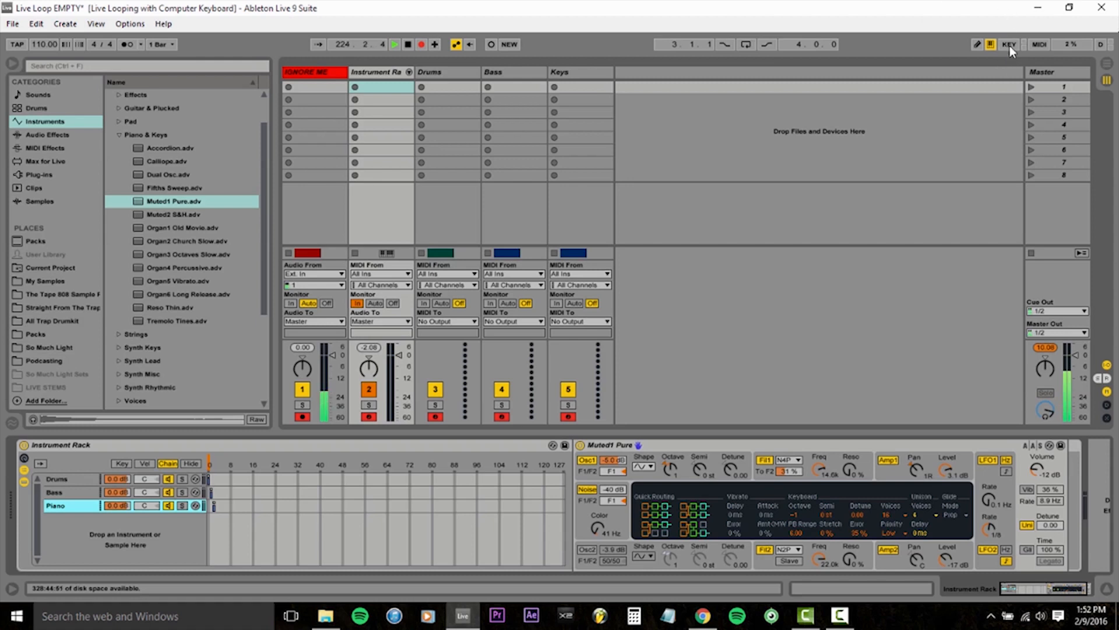
Enter Key Map Mode showing the empty Key Mappings list.
left_click(1010, 43)
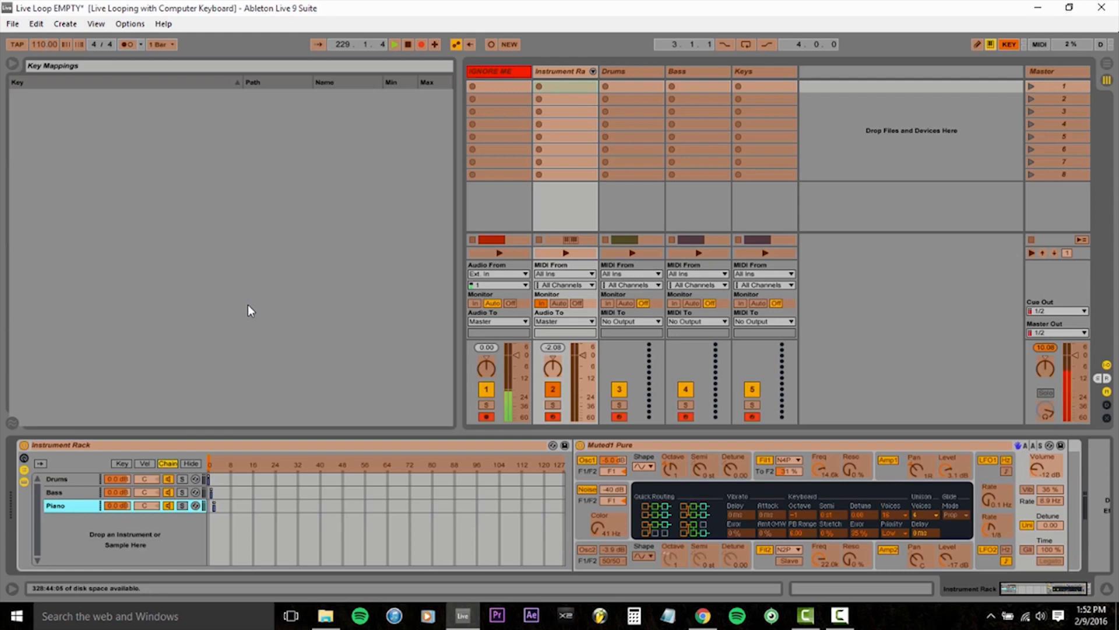
mouse_move(448, 235)
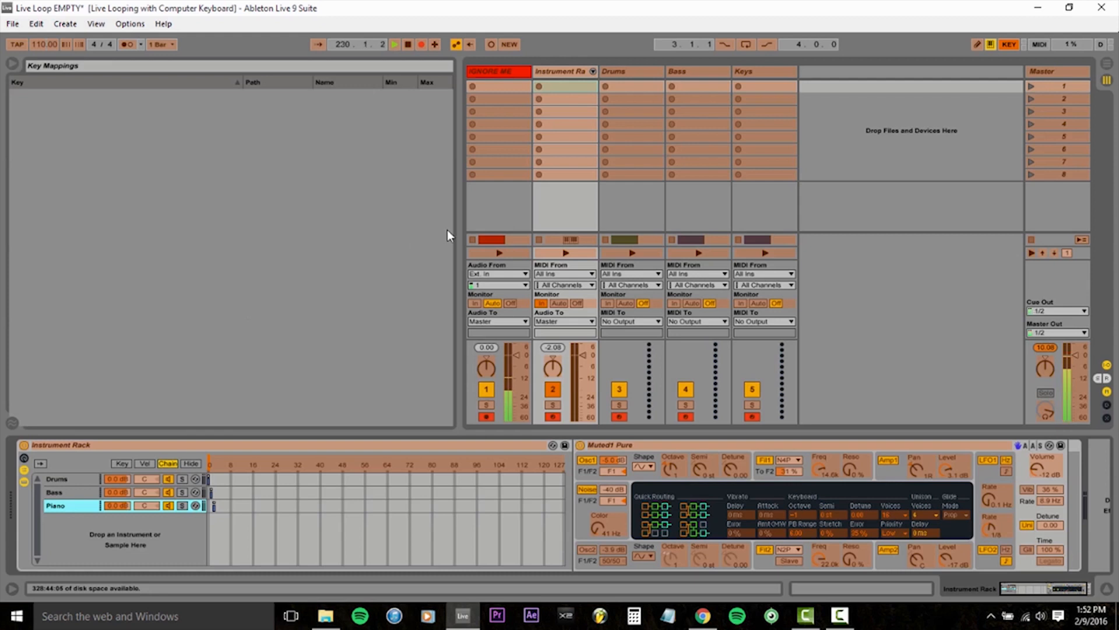